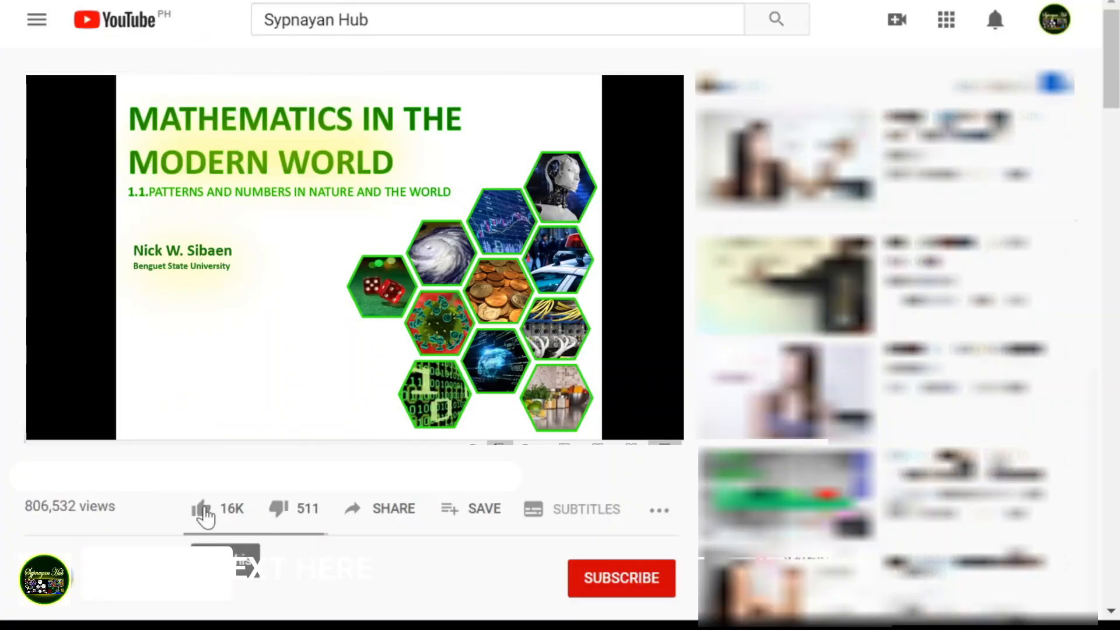
Like the lecture video, subscribe to its channel and turn on notifications.
{"action": "left_click", "coordinate": [202, 508]}
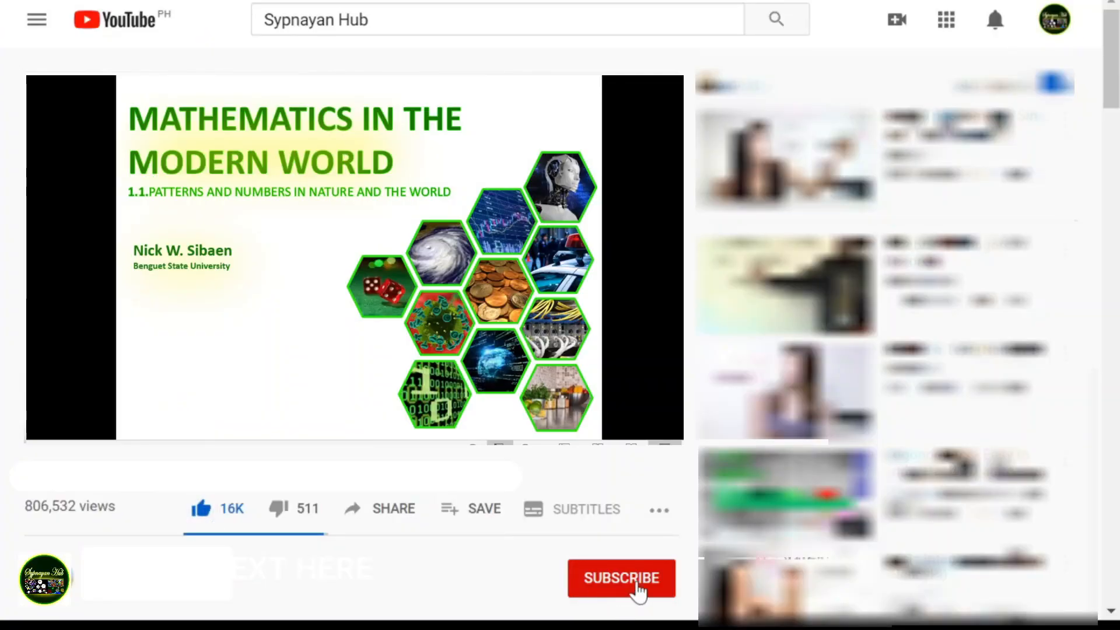
{"action": "left_click", "coordinate": [619, 577]}
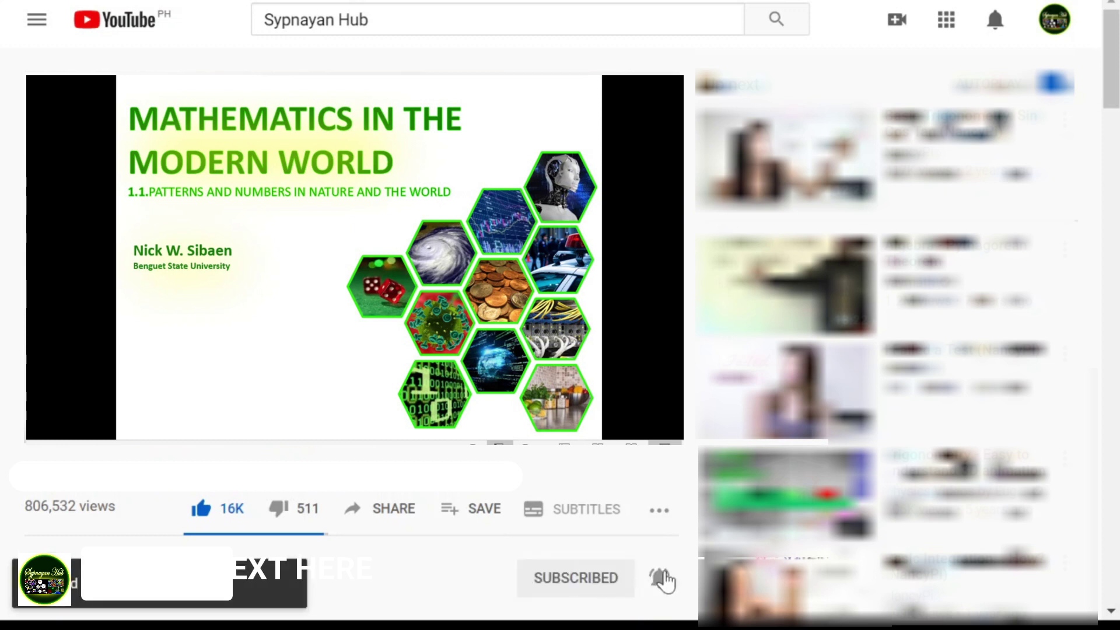
{"action": "left_click", "coordinate": [658, 577]}
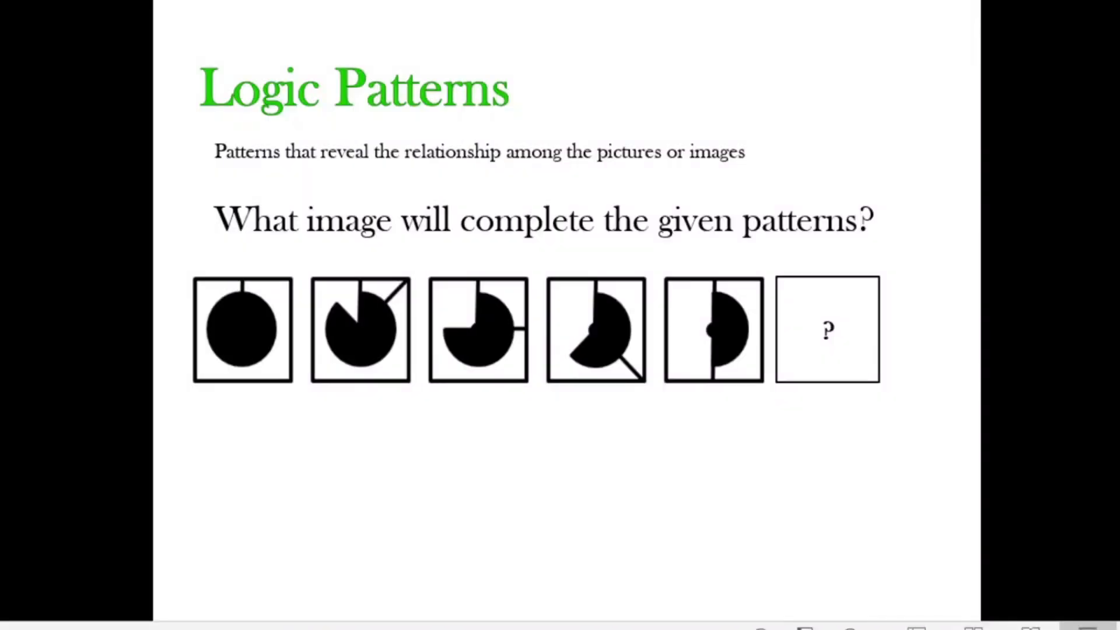
{"action": "mouse_move", "coordinate": [275, 325]}
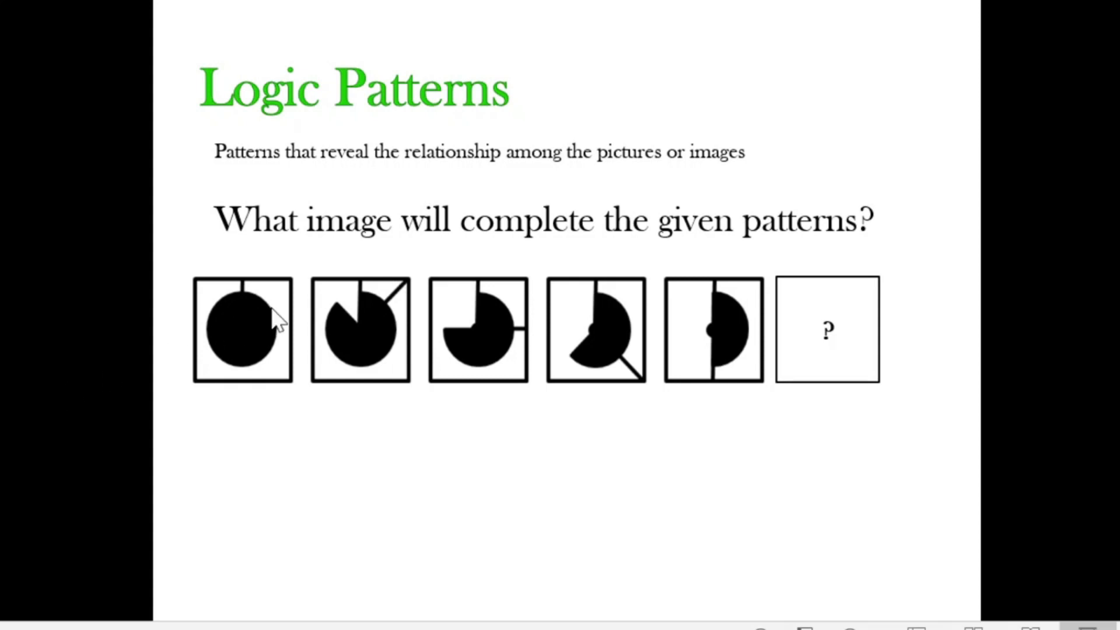
{"action": "mouse_move", "coordinate": [246, 297]}
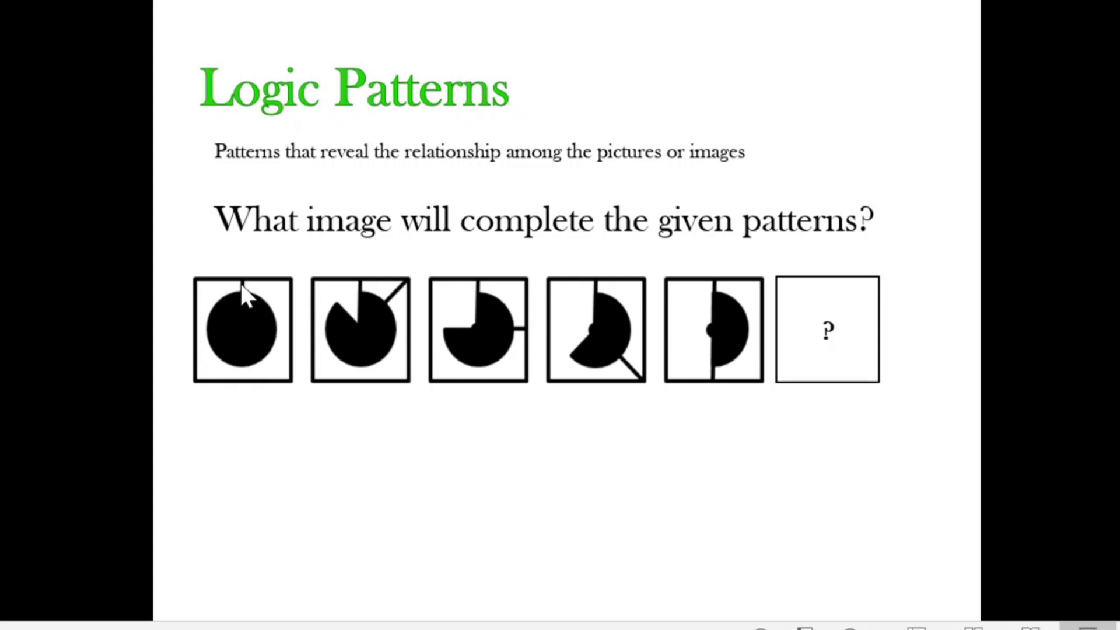
{"action": "mouse_move", "coordinate": [239, 296]}
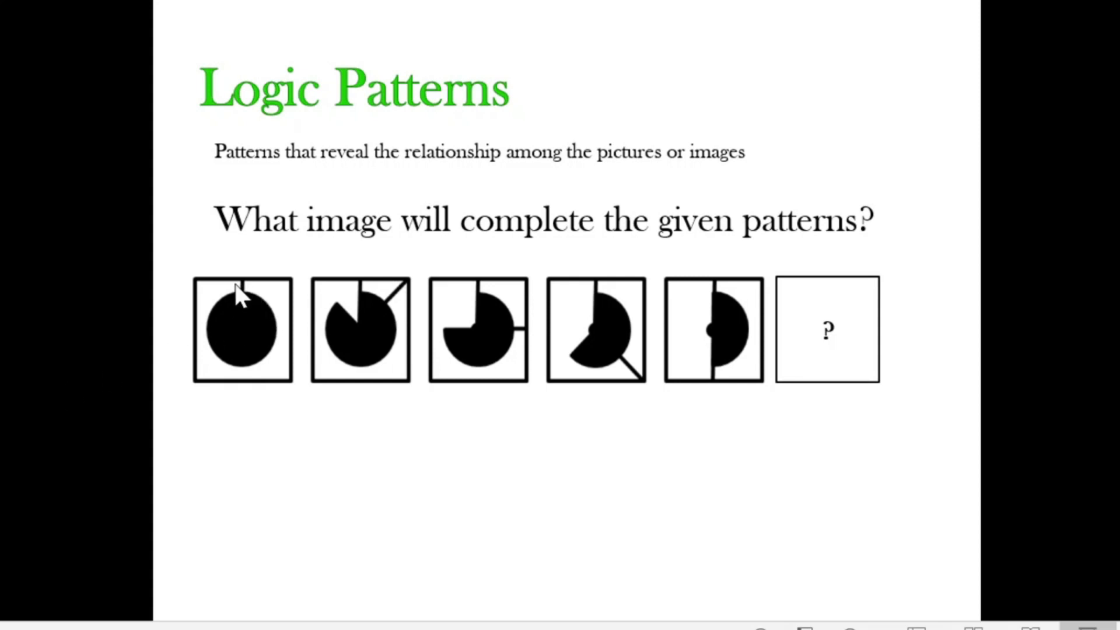
{"action": "mouse_move", "coordinate": [246, 303]}
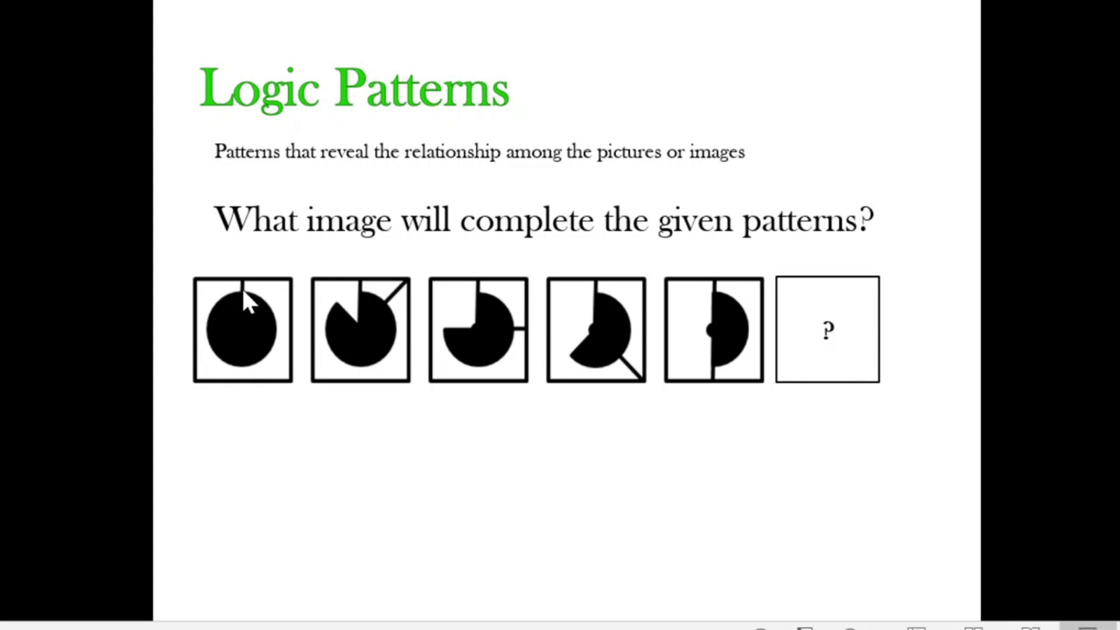
{"action": "mouse_move", "coordinate": [249, 317]}
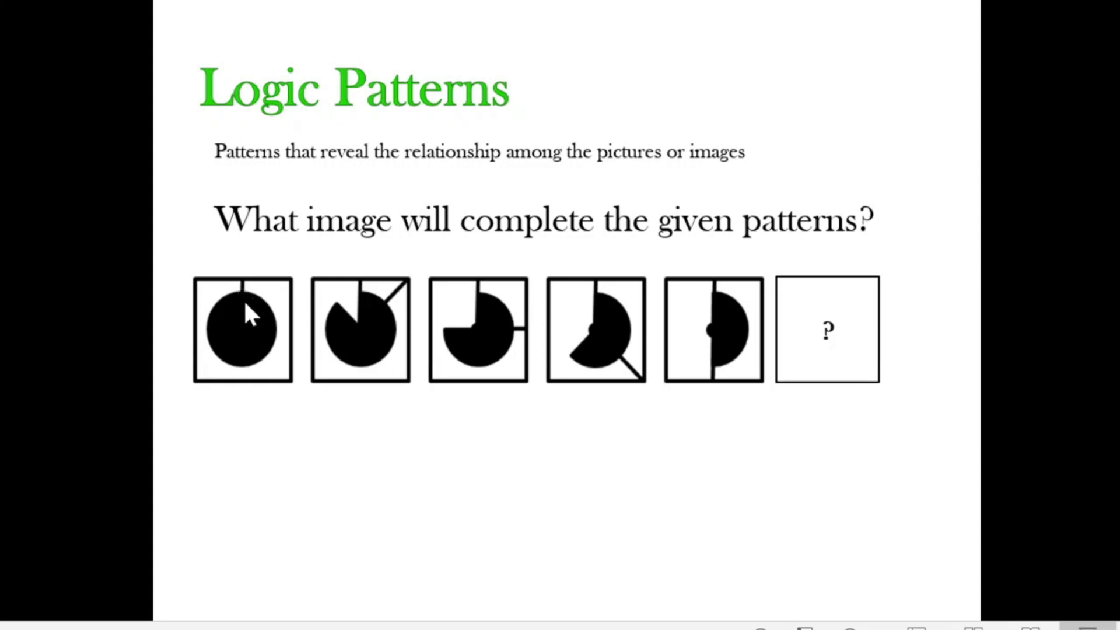
{"action": "mouse_move", "coordinate": [268, 279]}
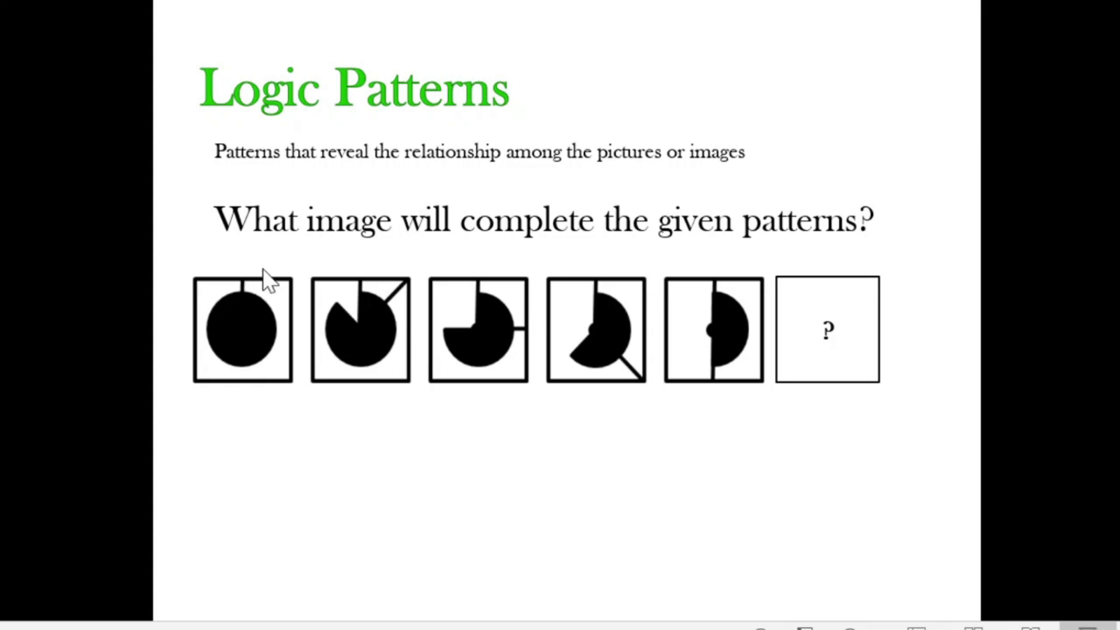
{"action": "mouse_move", "coordinate": [266, 239]}
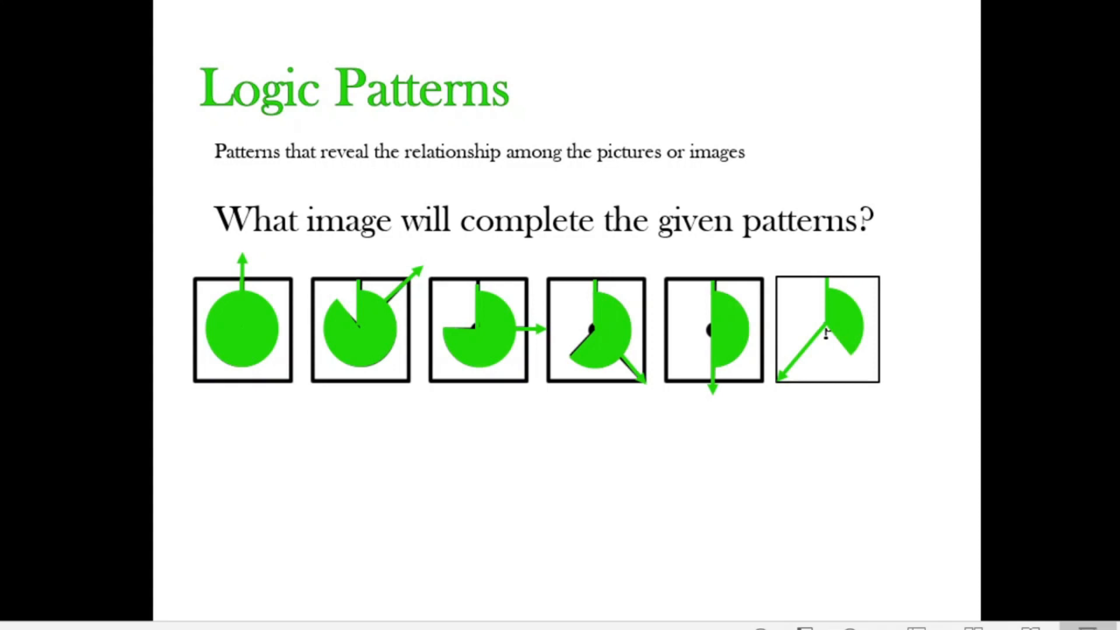
{"action": "mouse_move", "coordinate": [827, 296]}
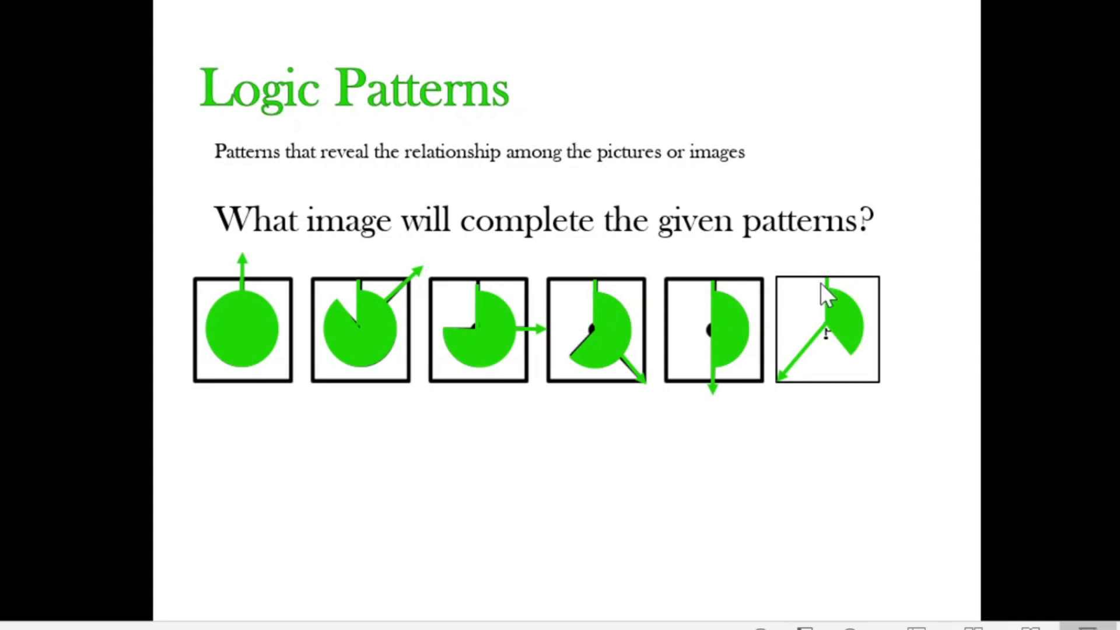
{"action": "mouse_move", "coordinate": [815, 411]}
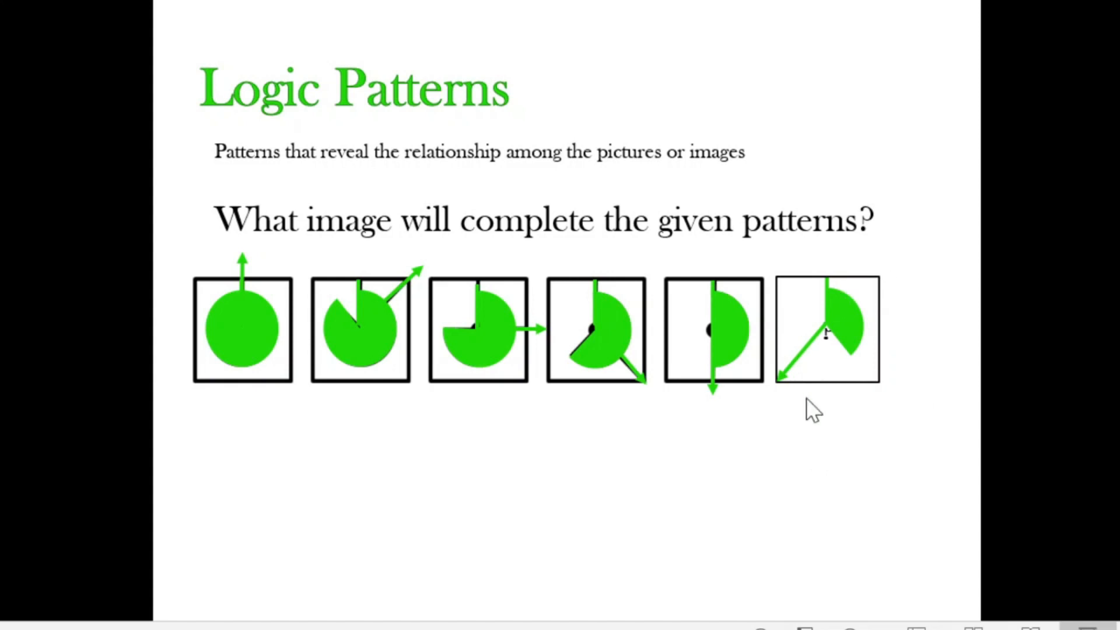